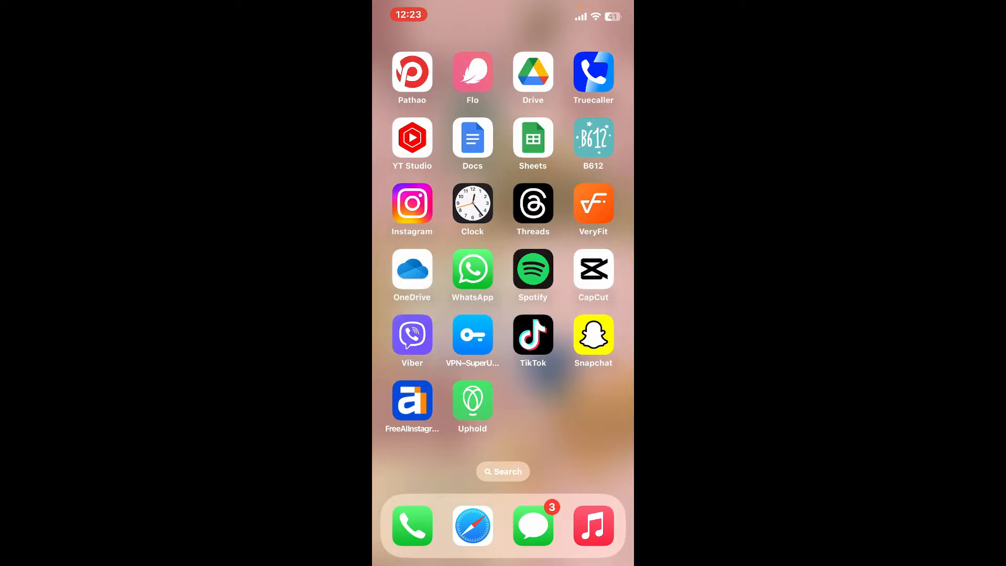
# - Launch Alight Motion from the last Home Screen page to reach its home feed
pyautogui.hscroll(-3)
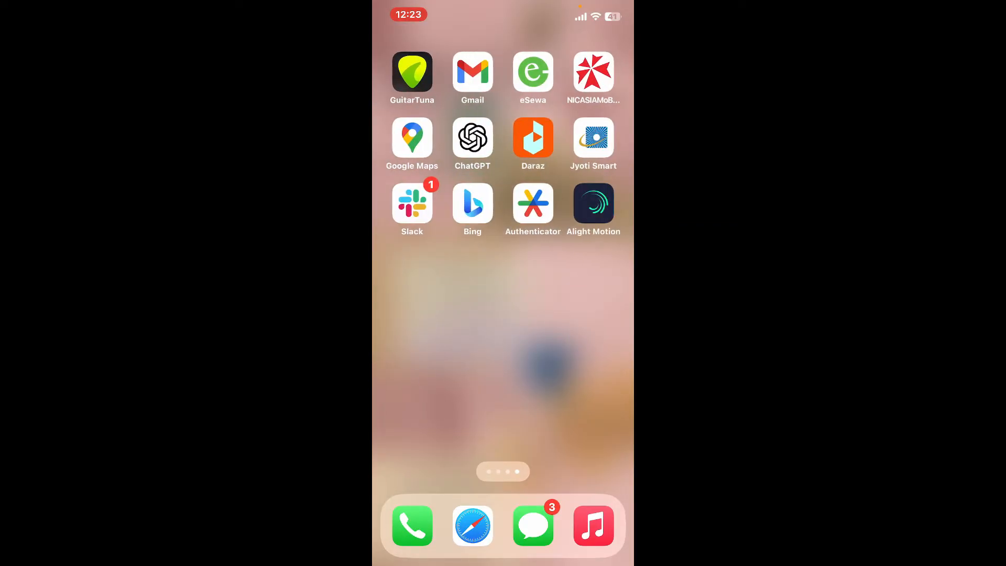
pyautogui.click(593, 204)
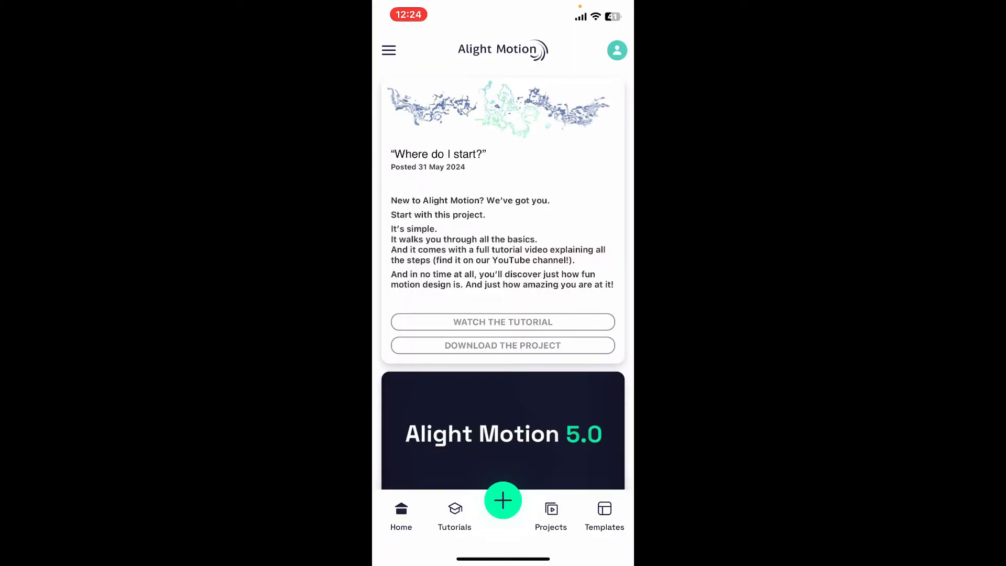
# - Start New Project 1 and import the portrait video as a layer
pyautogui.click(551, 515)
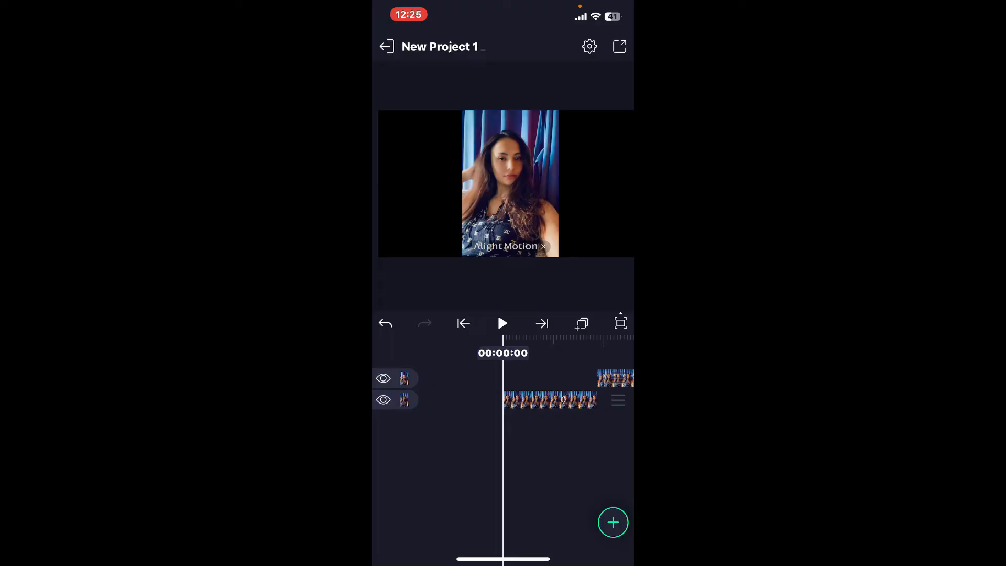
pyautogui.click(550, 399)
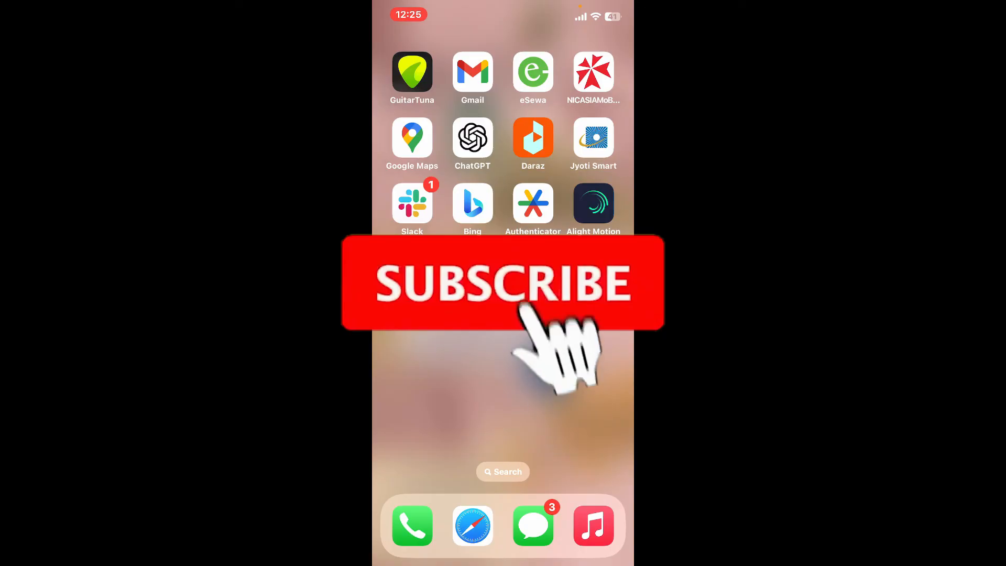
pyautogui.click(503, 284)
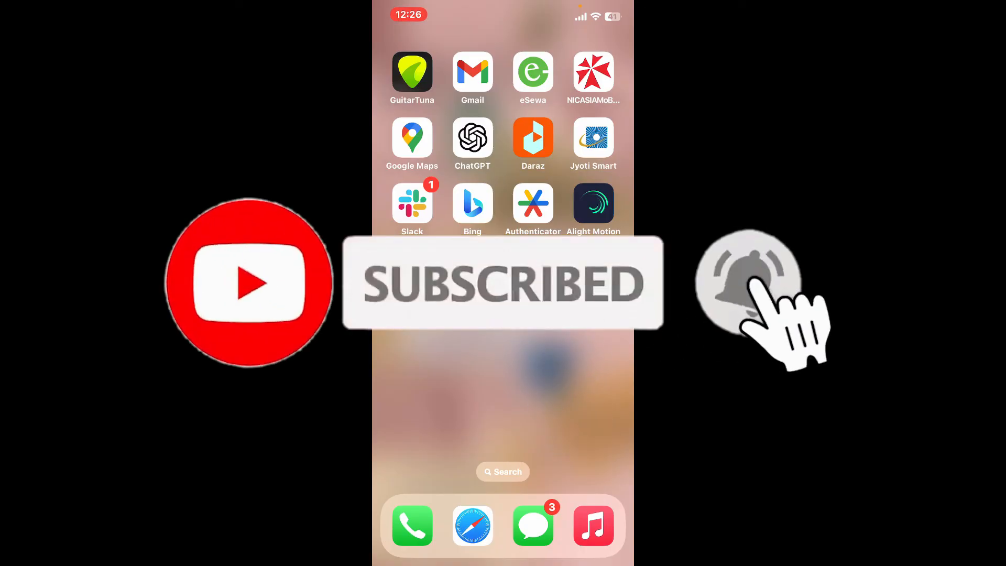
pyautogui.click(750, 284)
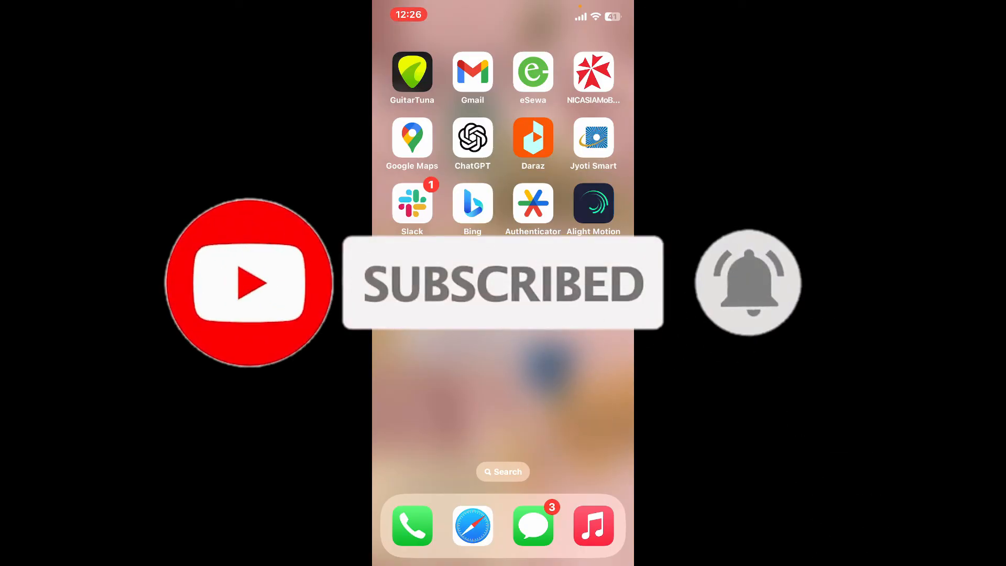